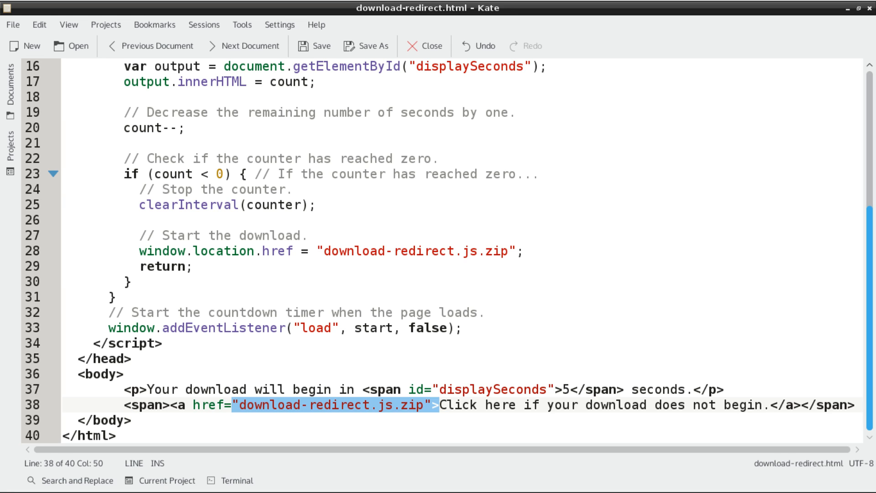
{"action": "scroll", "scroll_direction": "up", "scroll_amount": 3}
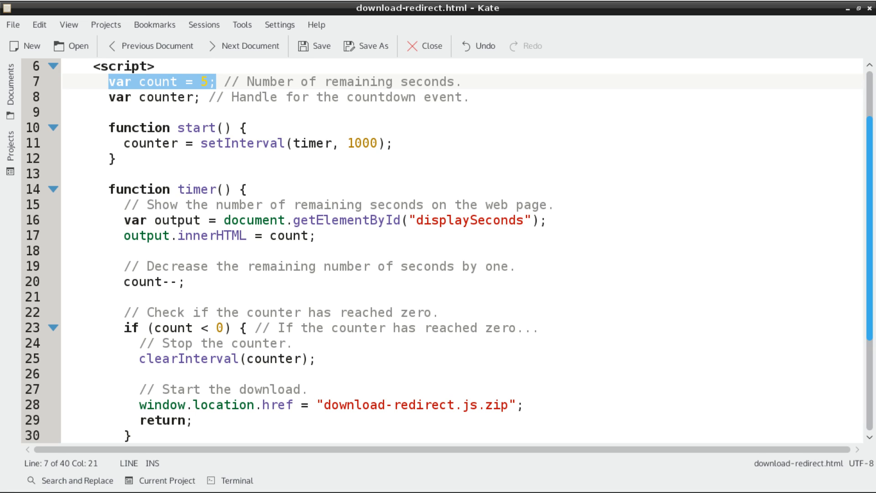
{"action": "double_click", "coordinate": [166, 97]}
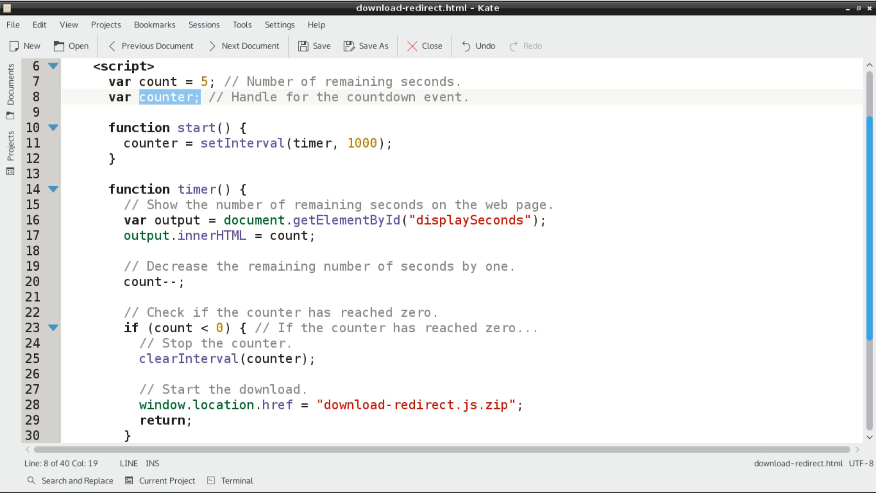
{"action": "left_click_drag", "start_coordinate": [114, 127], "coordinate": [115, 158]}
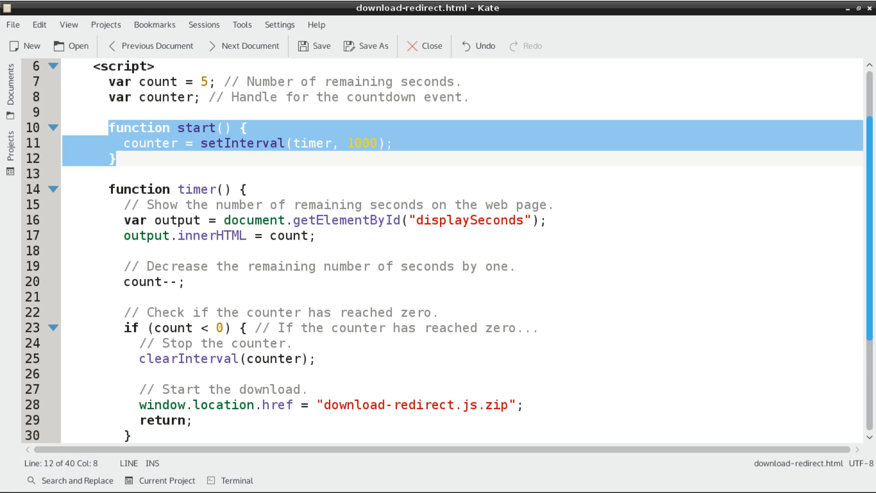